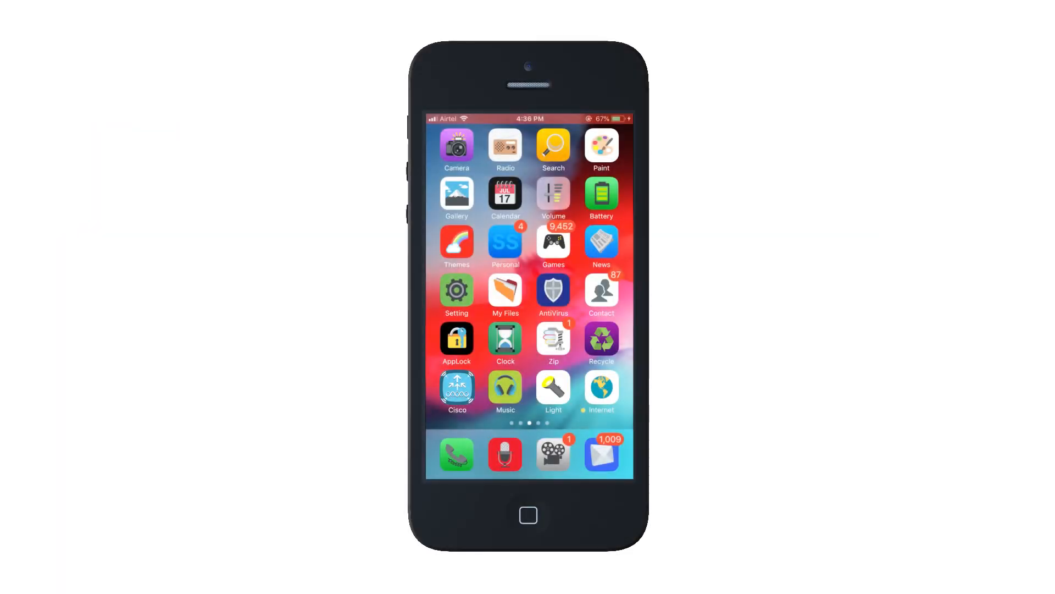
- Join the phone to the CiscoAirProvision-8DC4 provisioning Wi-Fi network from Settings
click(457, 393)
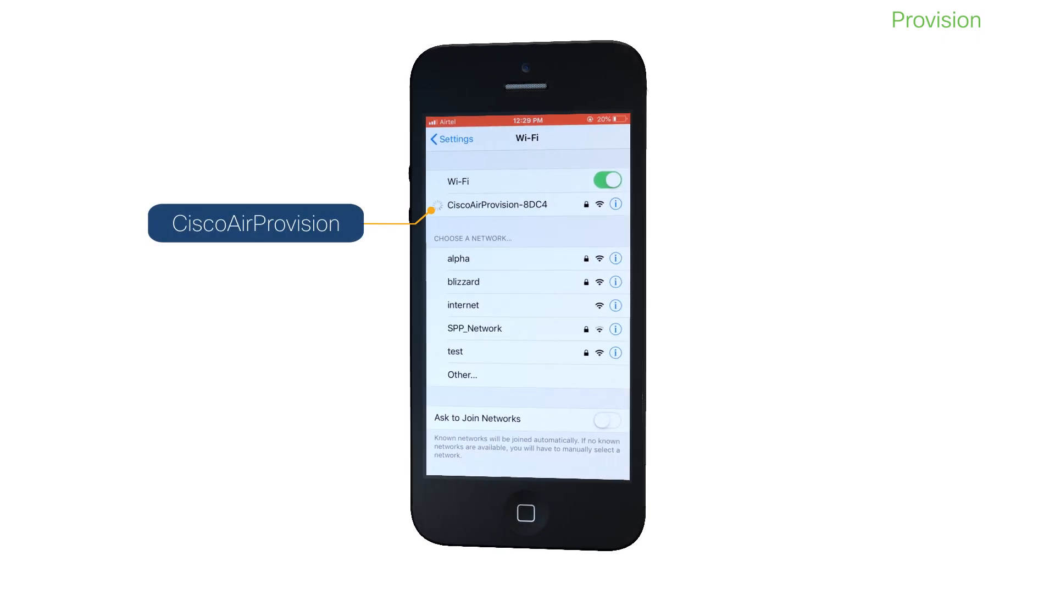
- Launch the app, pass the welcome screen and choose SETUP for a new Wi-Fi network
click(495, 204)
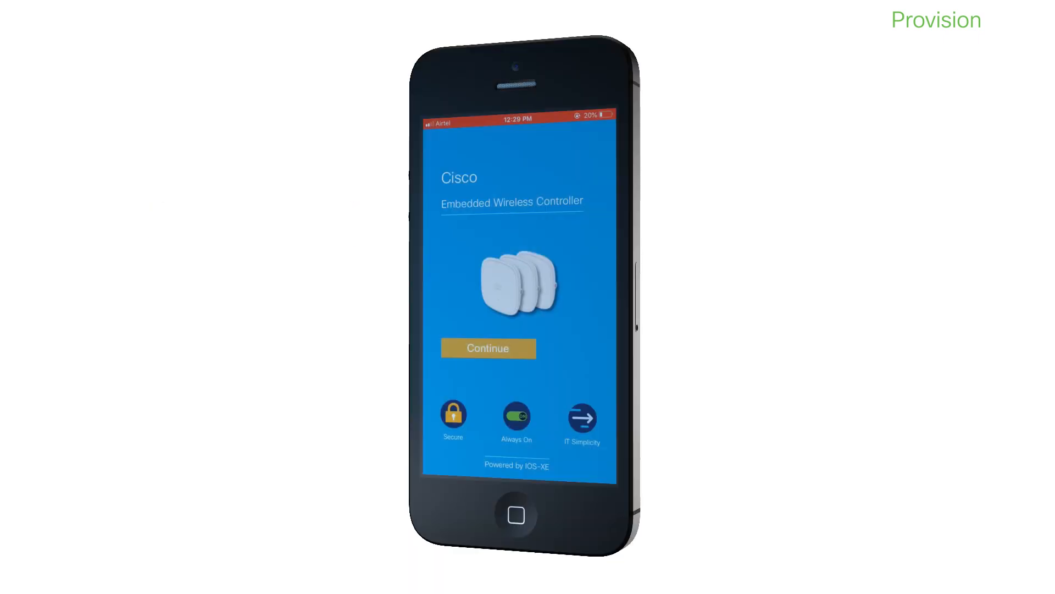
click(488, 347)
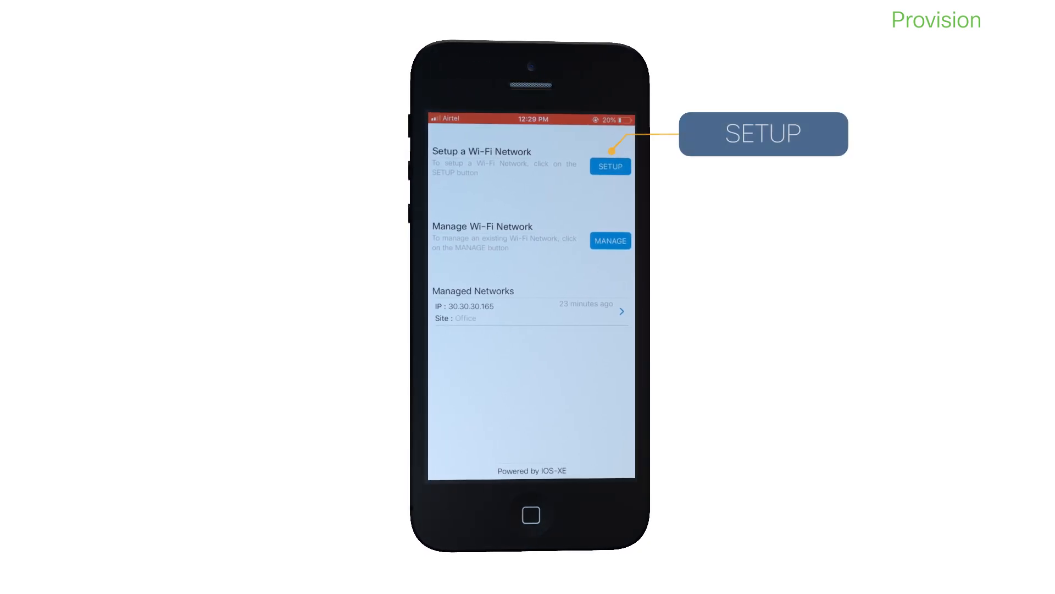
click(609, 166)
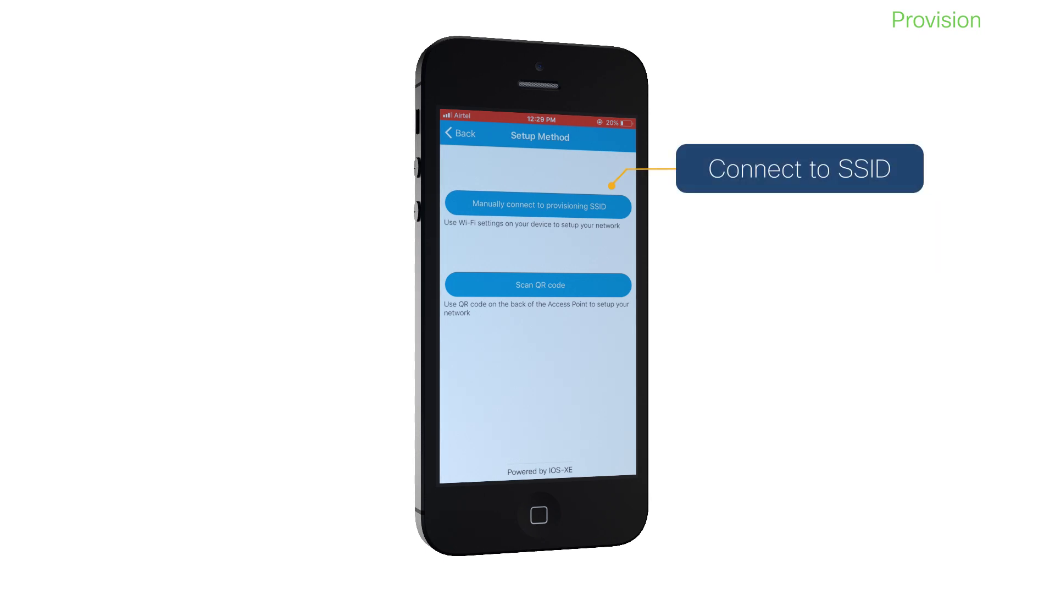
- Manually join CiscoAirProvision-8DC4 and continue provisioning to the device login with username webui
click(538, 205)
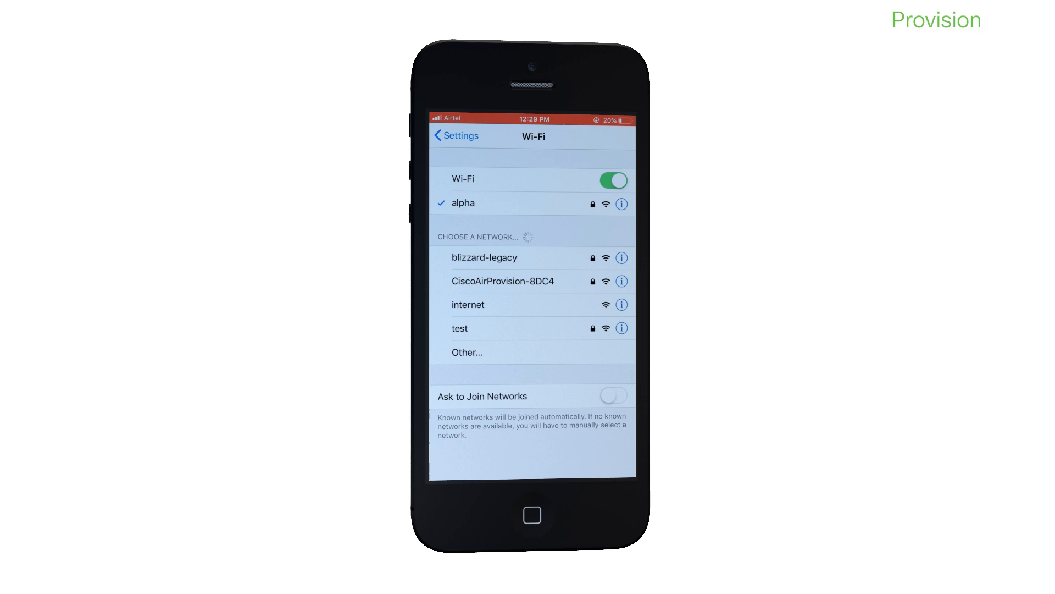
click(502, 281)
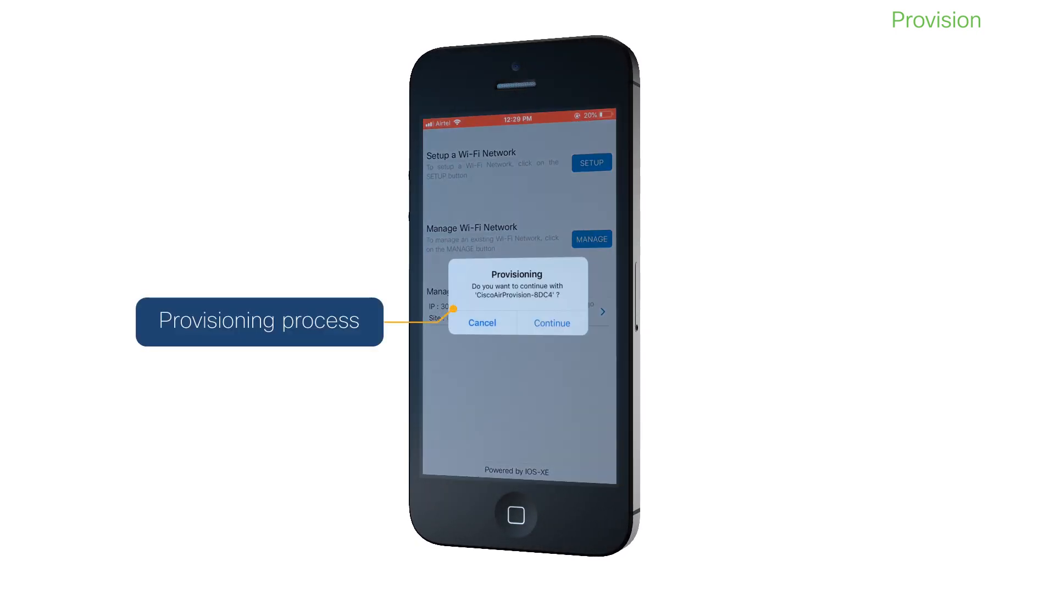
click(551, 323)
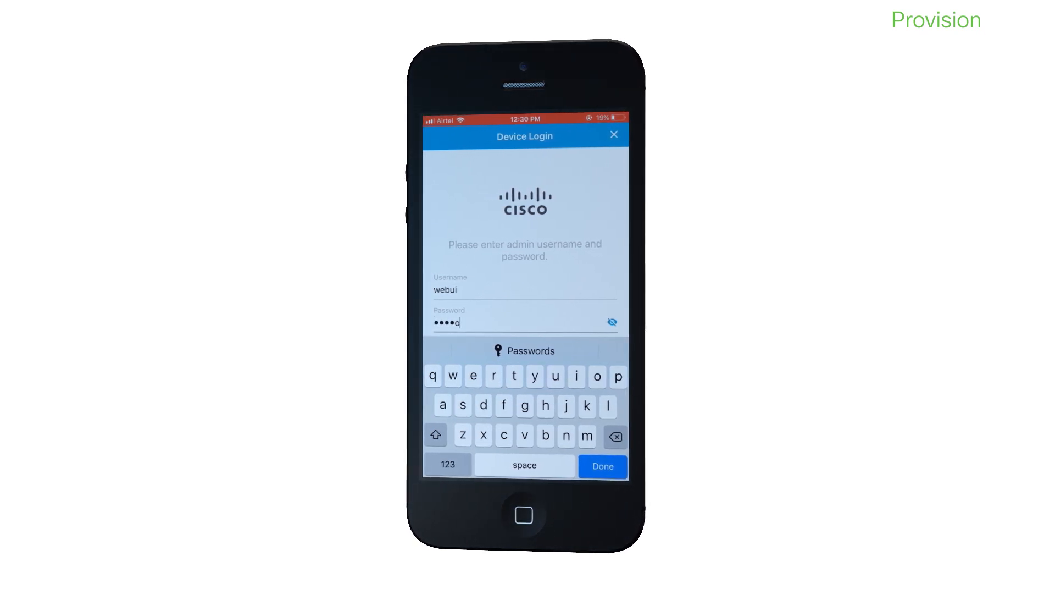
- Log in to the controller with the entered admin credentials
click(600, 465)
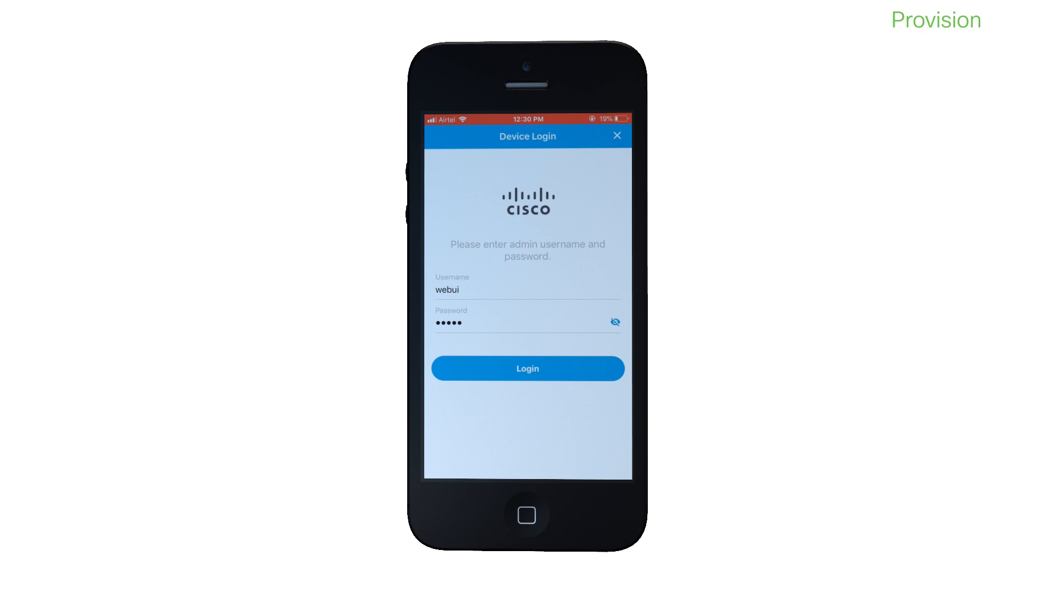
click(527, 368)
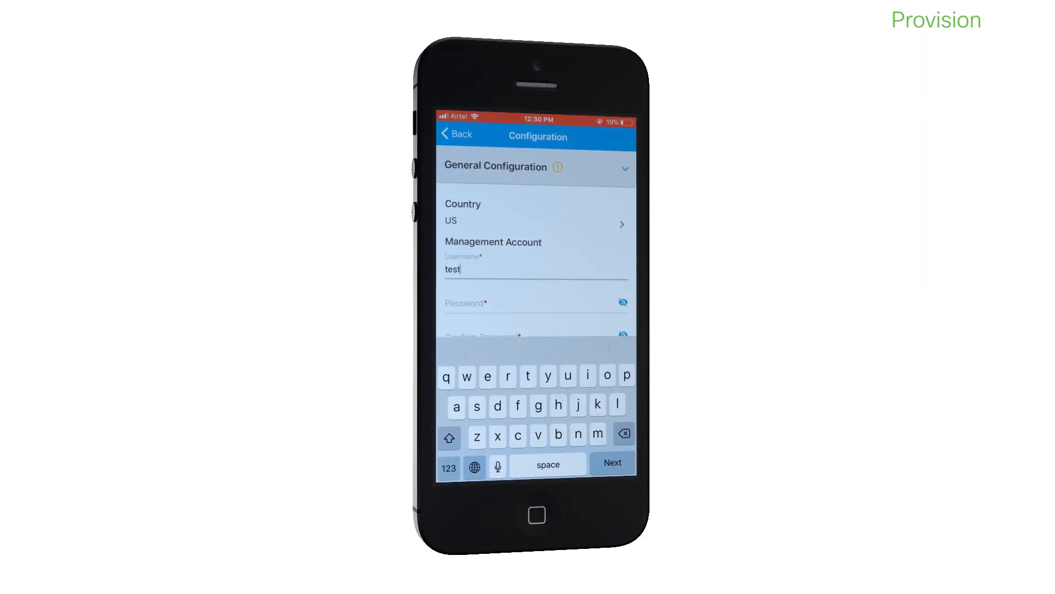
- Set the management account username 'test' with a password and matching confirmation
text(test)
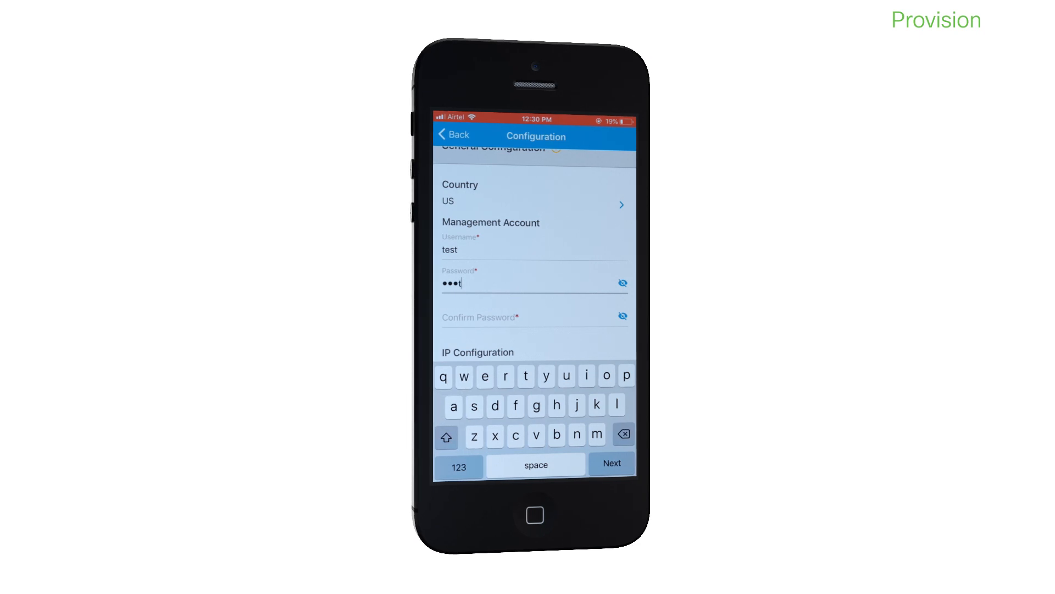
text(z)
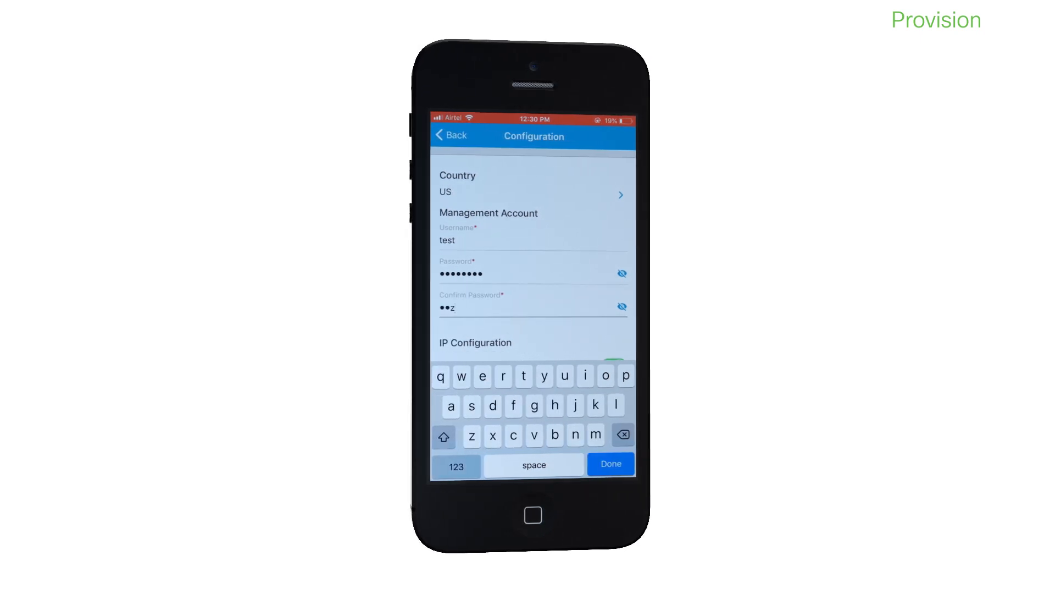
click(456, 466)
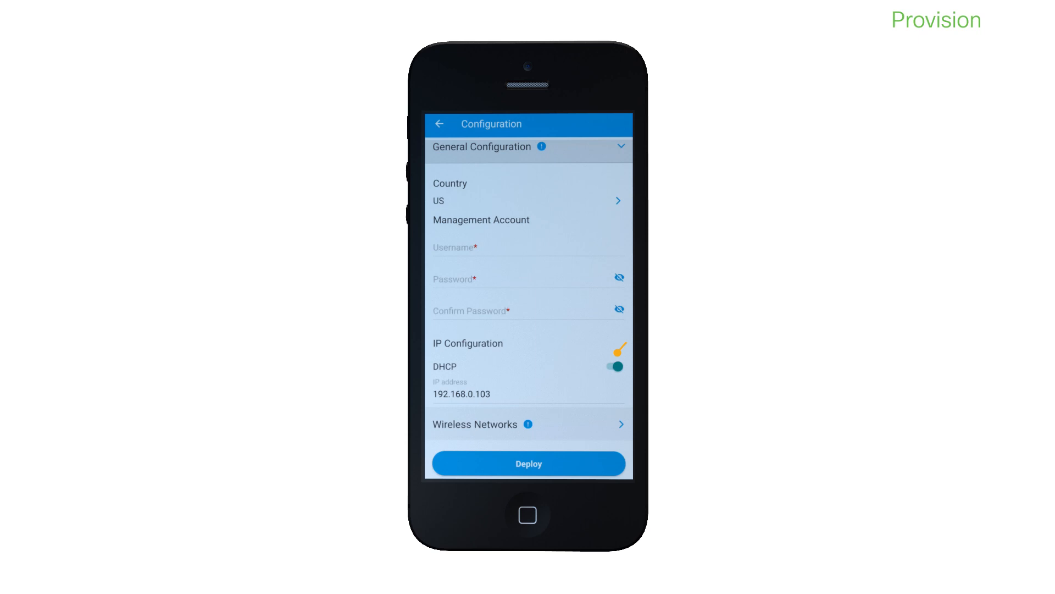
- Disable DHCP and assign static IP 10.10.10.1 with a 255.255 subnet mask
click(612, 366)
text(1)
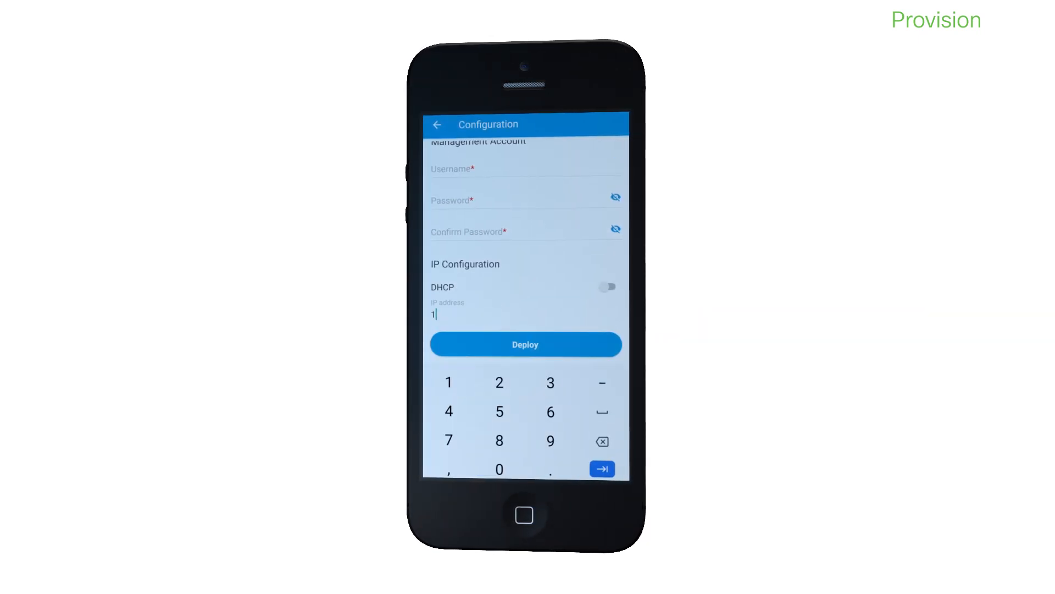
text(0.10.10.1)
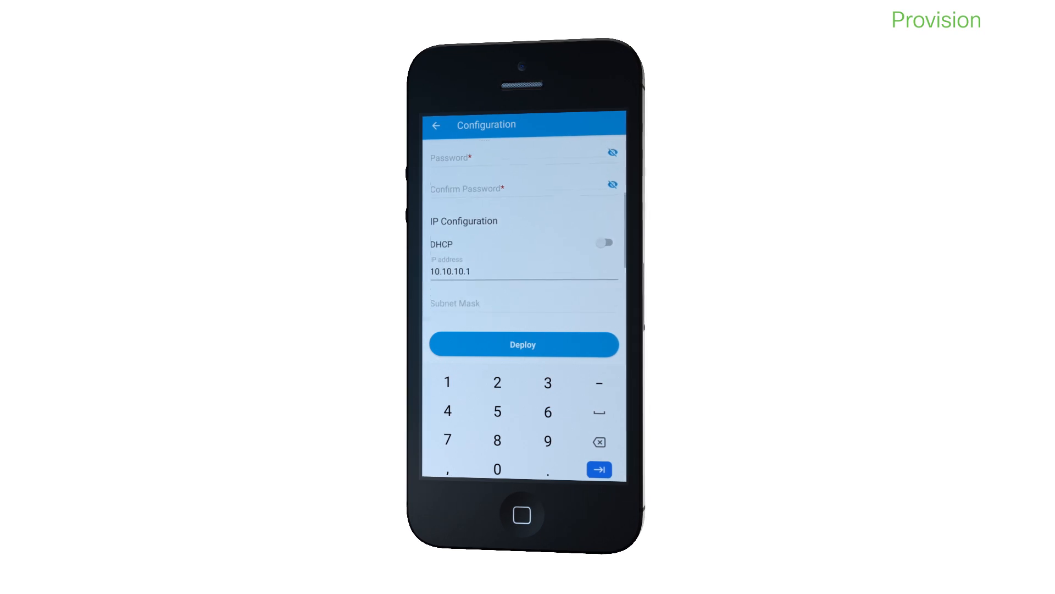
text(255.255)
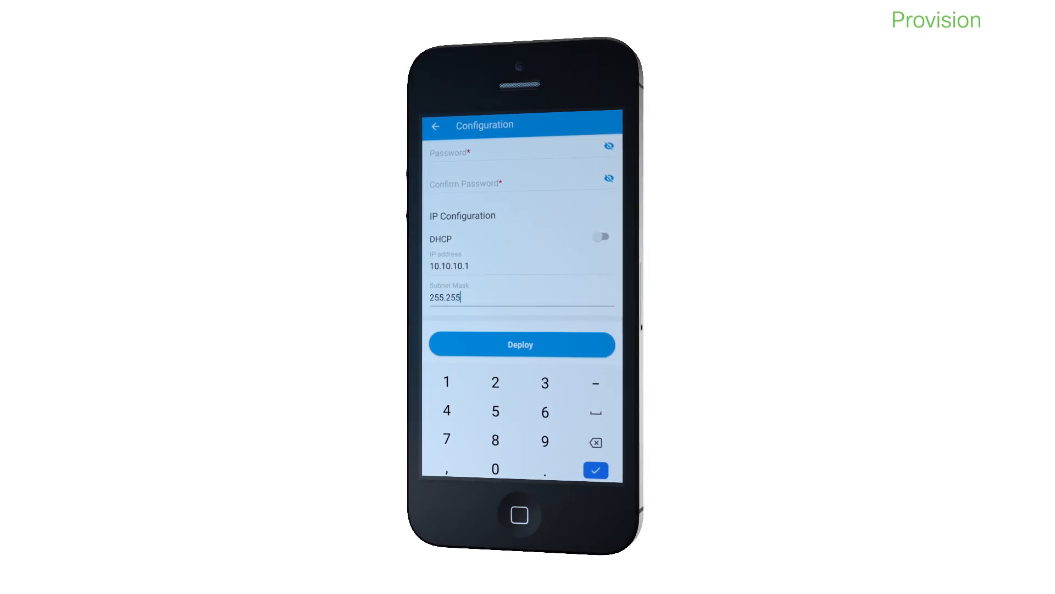
click(595, 470)
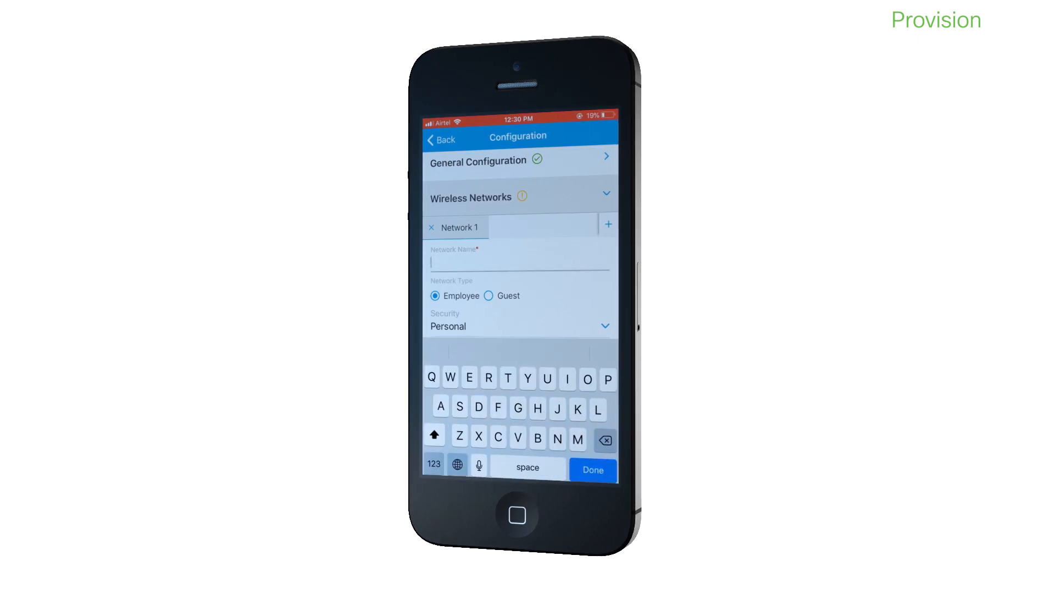
- Name the first wireless network 'Employee'
click(469, 378)
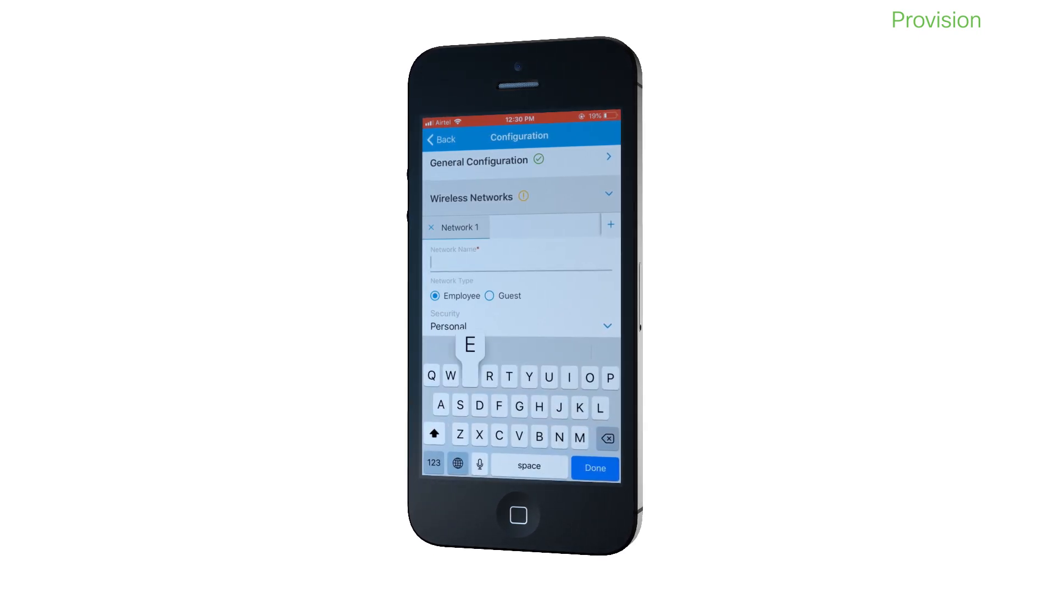
text(Emplo)
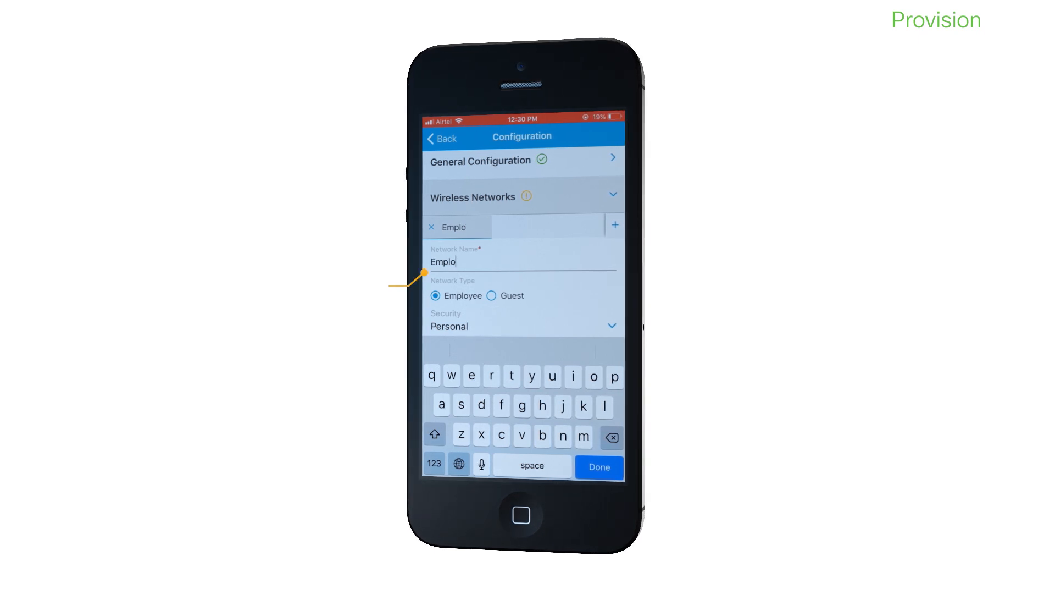
text(yee)
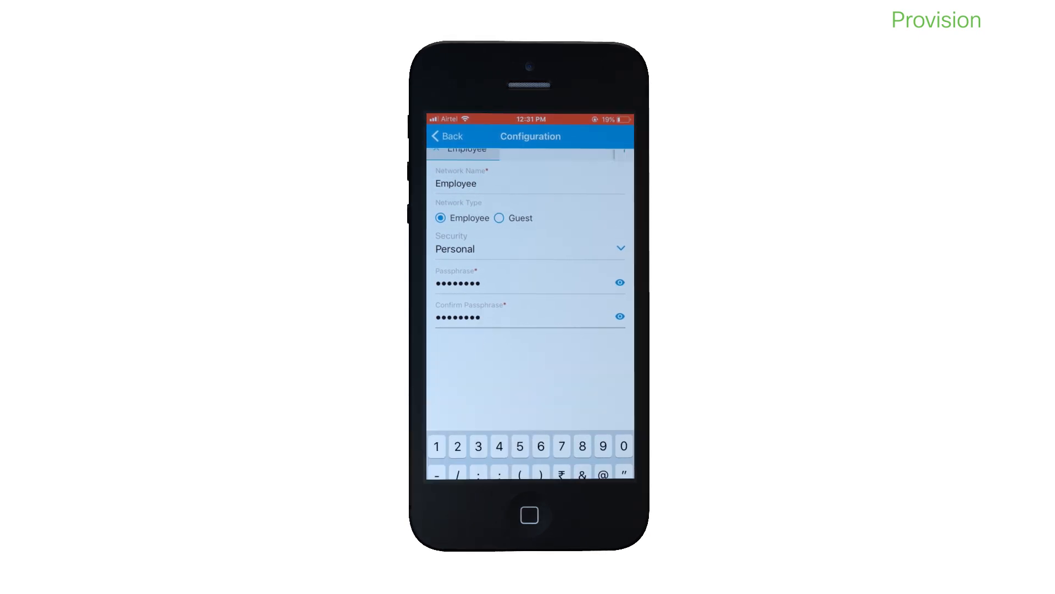
- Add a second network named Guest with guest type and consent security, and save it
click(625, 233)
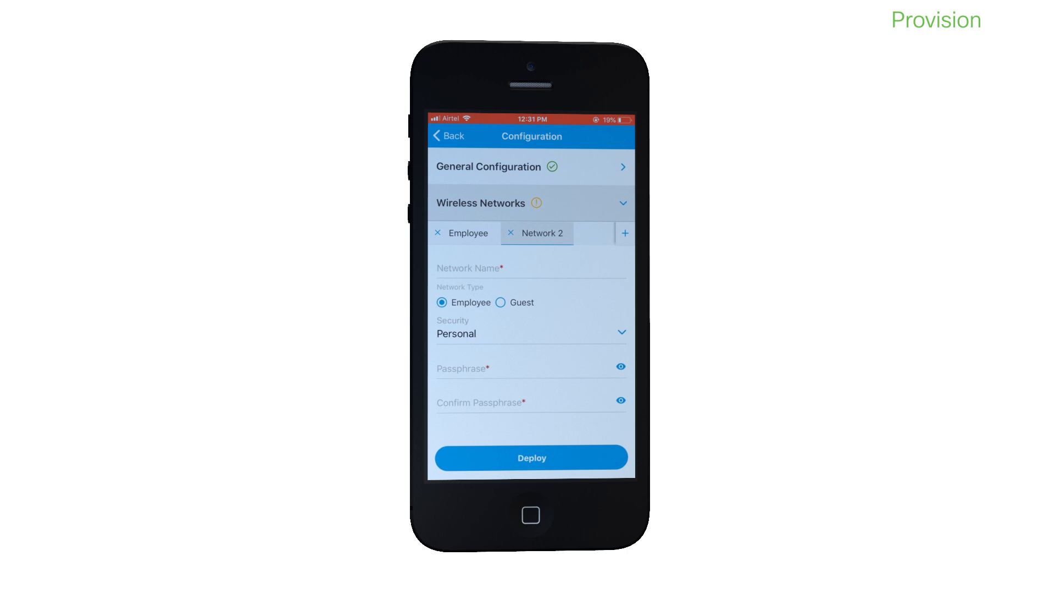
click(531, 333)
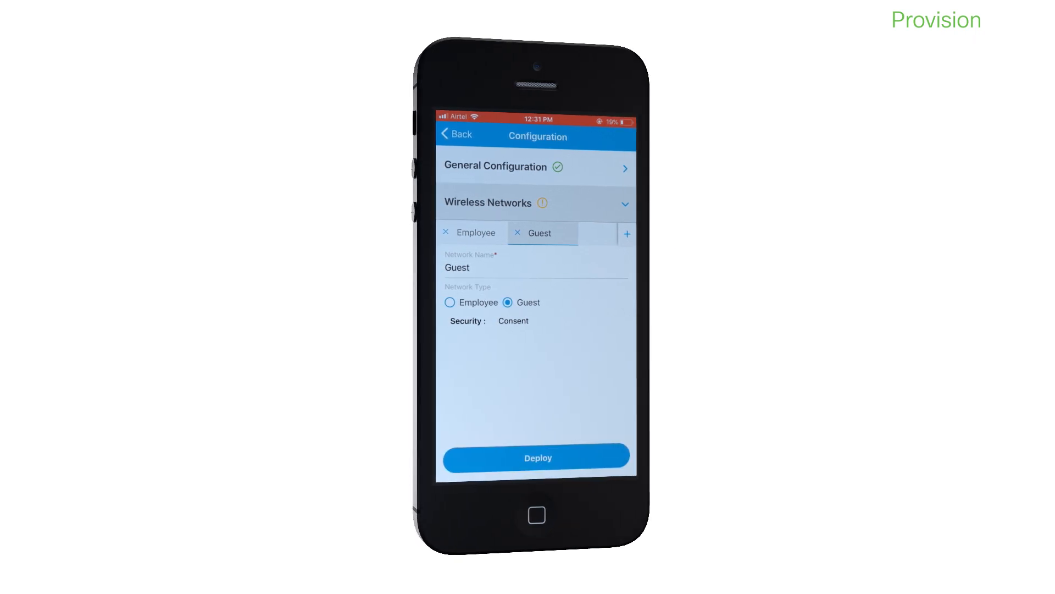
click(537, 457)
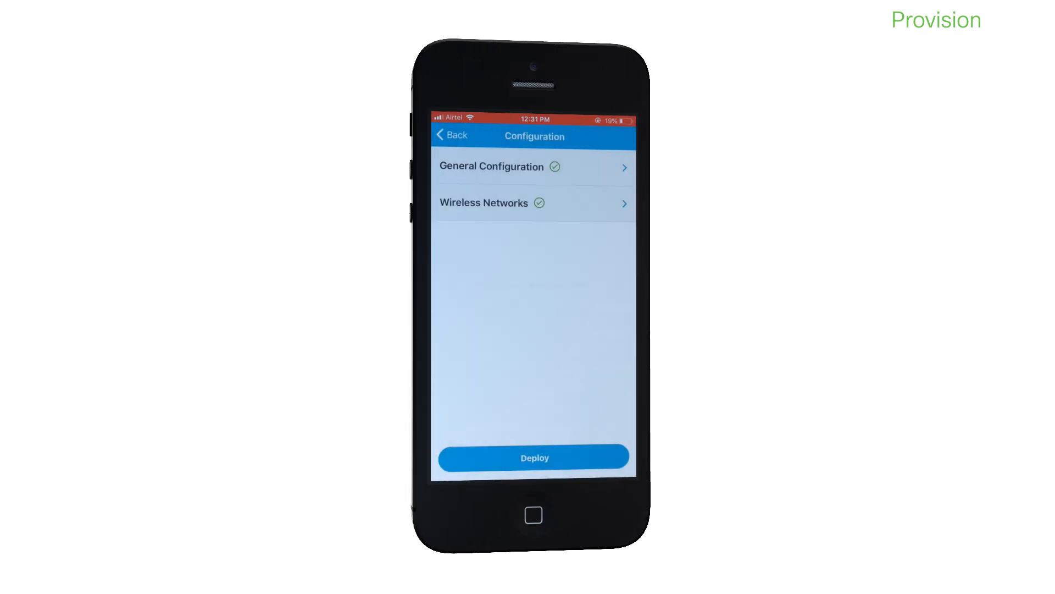
- Deploy the configuration from the Summary, name the site 'New setup' and return home
click(534, 457)
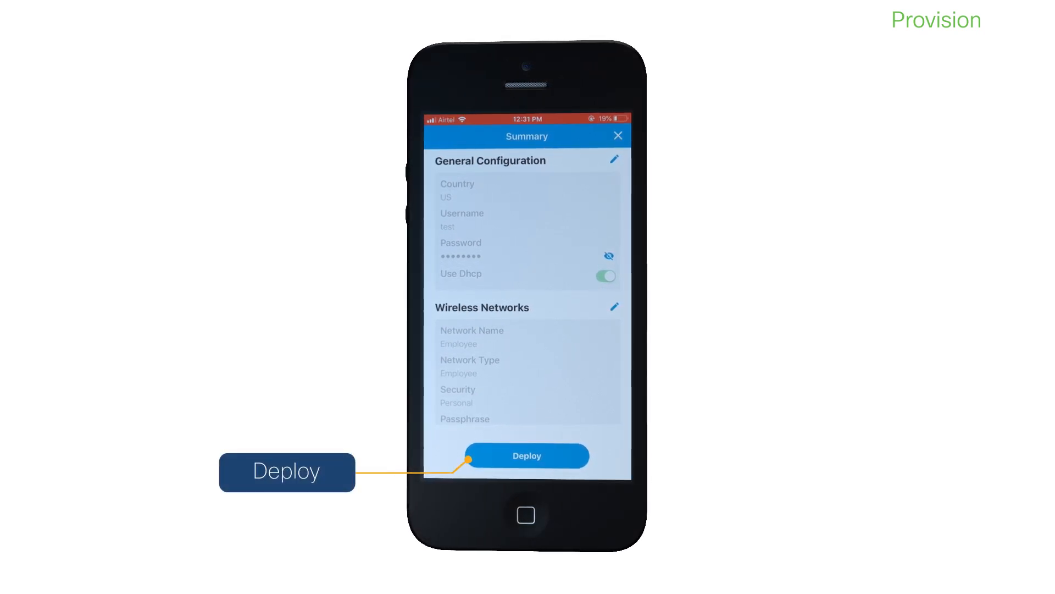
click(527, 456)
text(Ne)
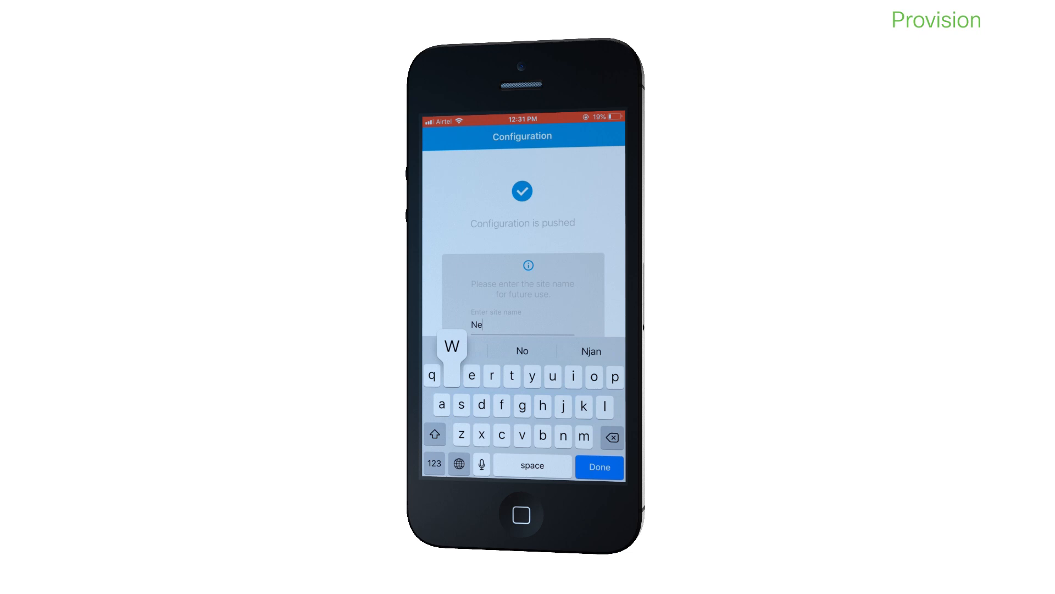
text(w se)
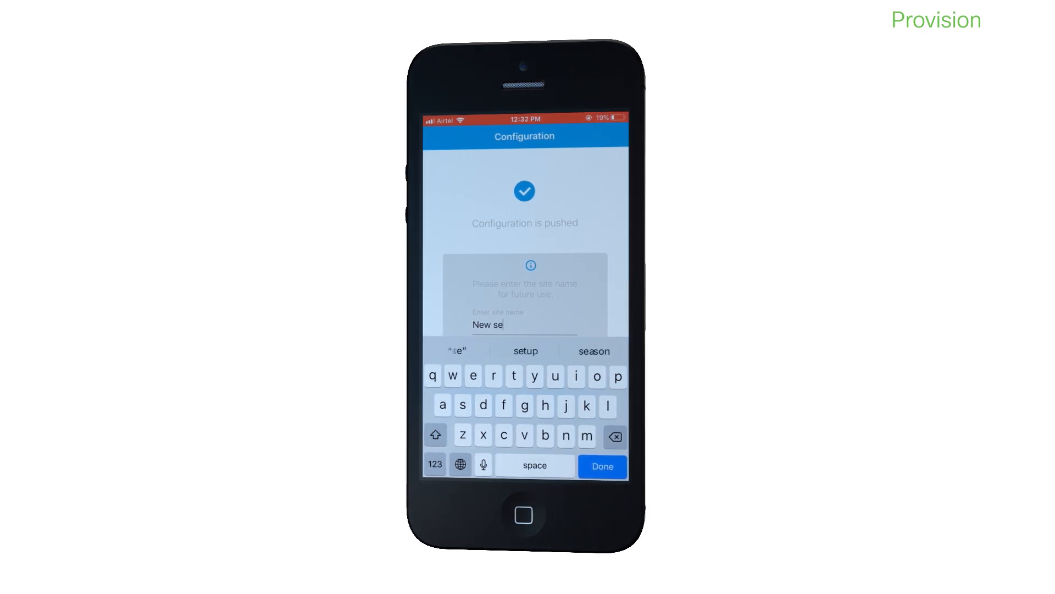
click(525, 350)
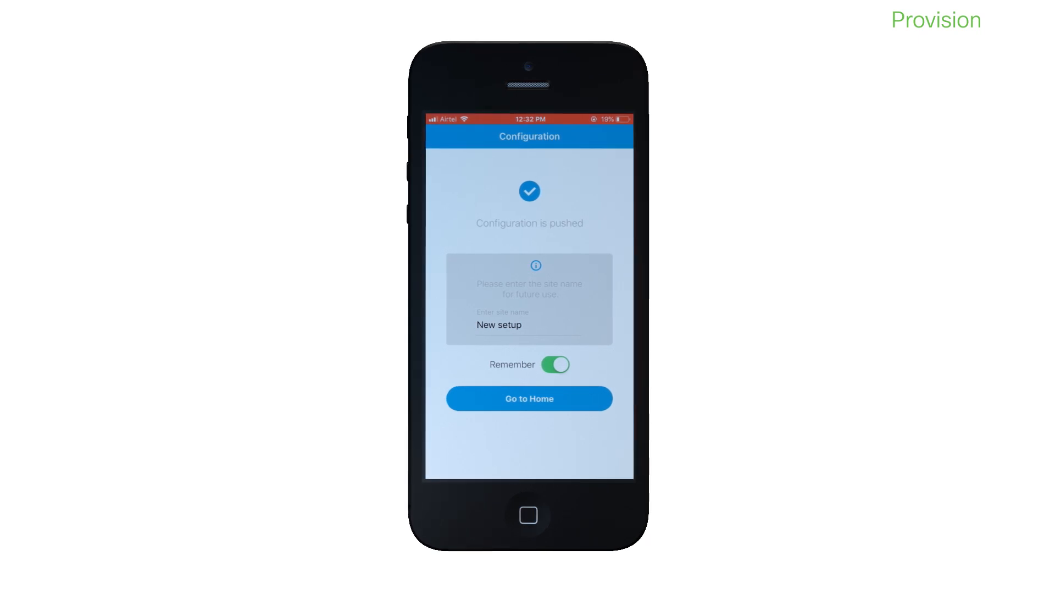
click(529, 398)
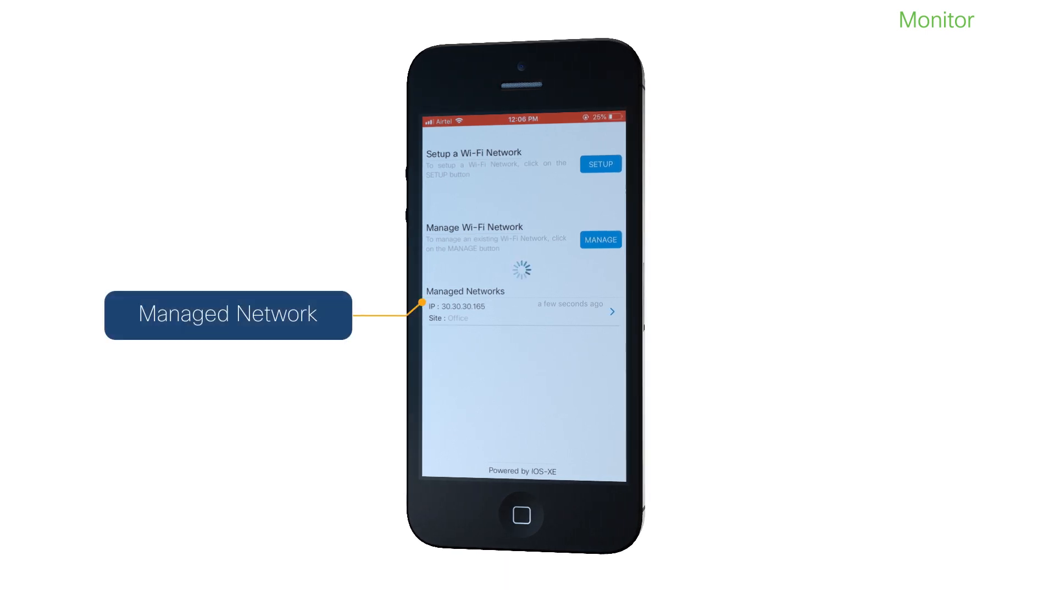
- Relaunch the app and choose MANAGE to connect to the controller at 30.30.30.165
click(522, 311)
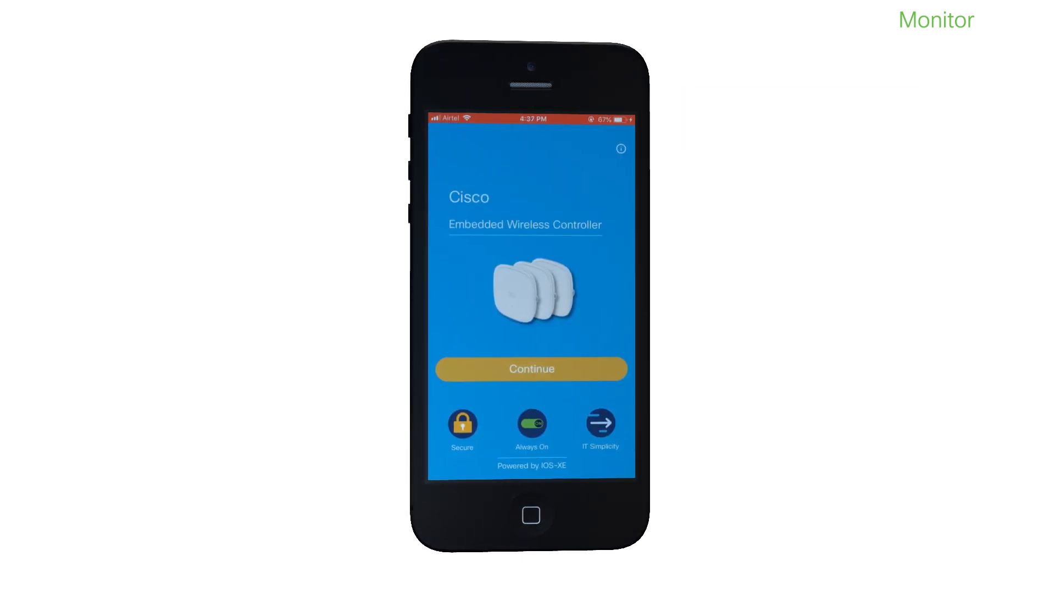
click(530, 368)
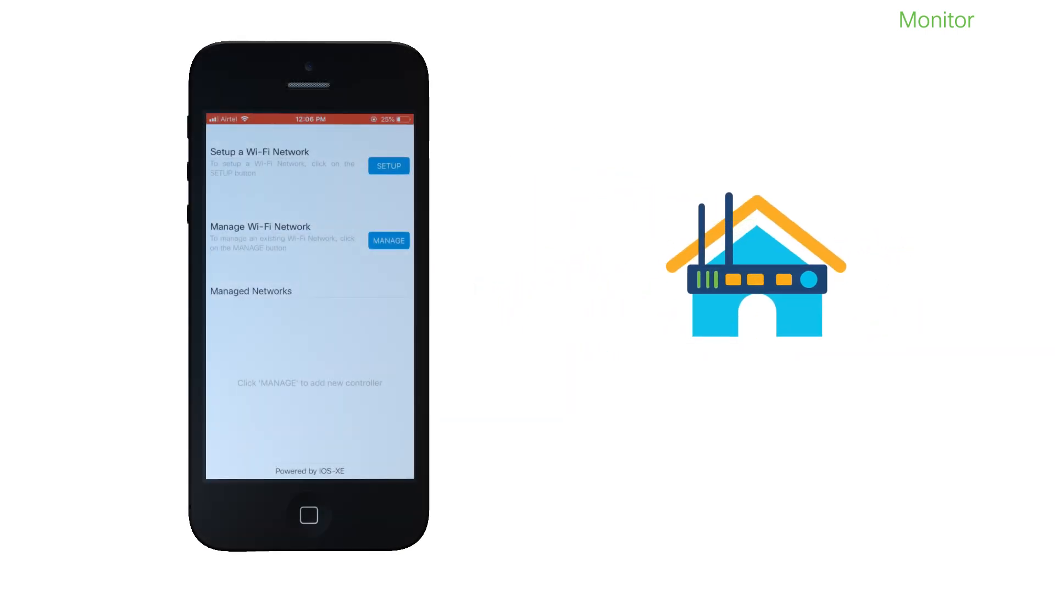
click(388, 240)
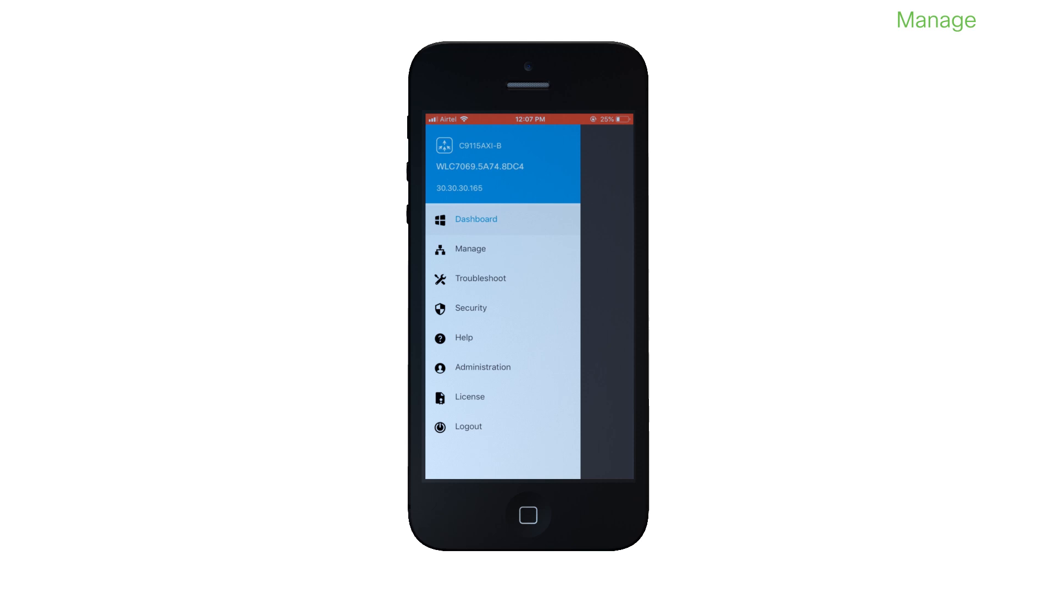
- View the Networks list under Manage, then the Access Points list and AP7069.5A74.8DC4's details
click(502, 248)
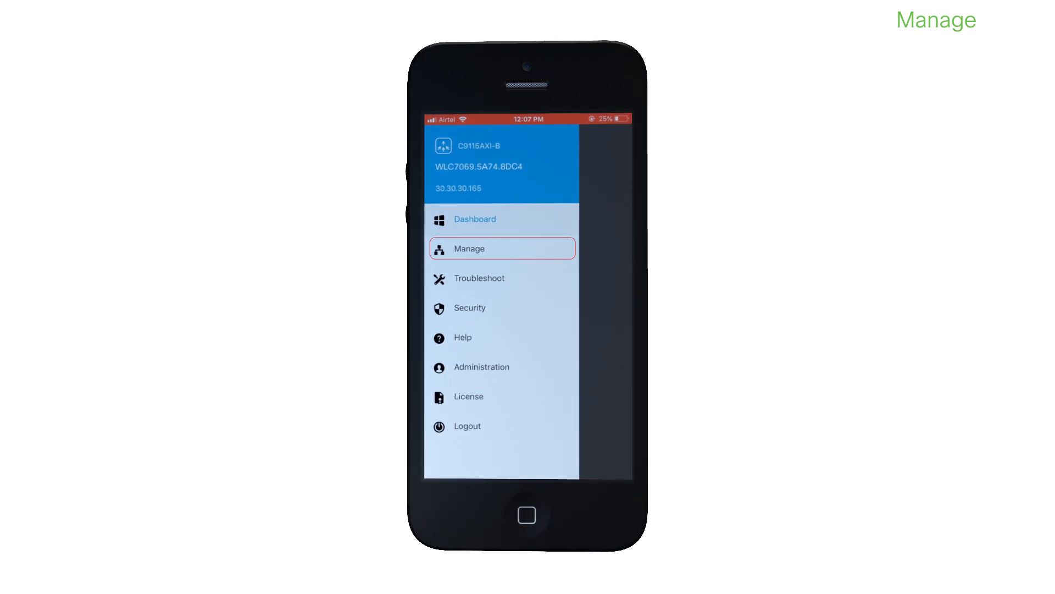
click(502, 249)
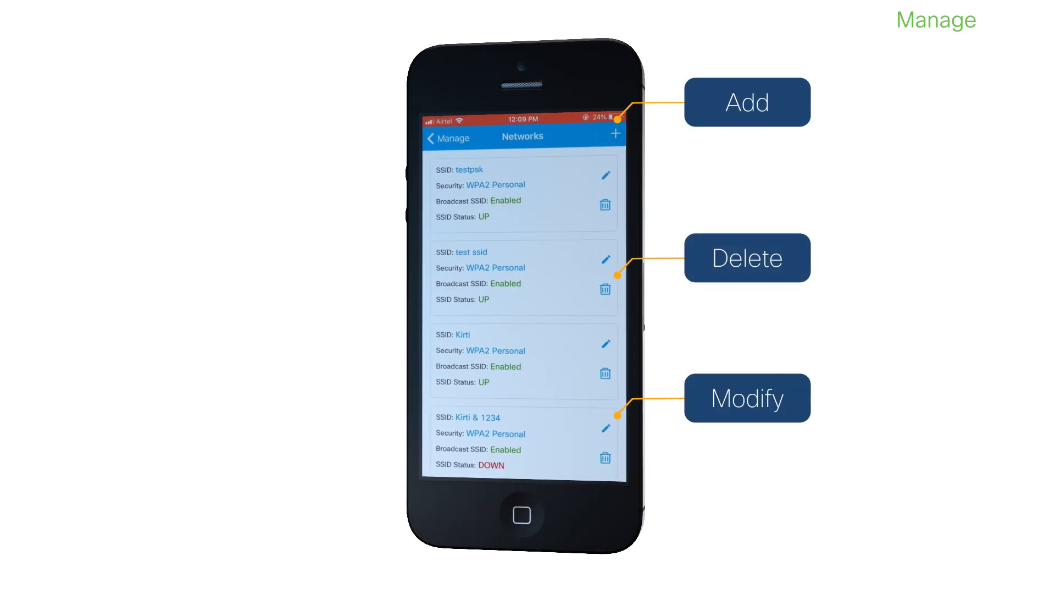
click(435, 137)
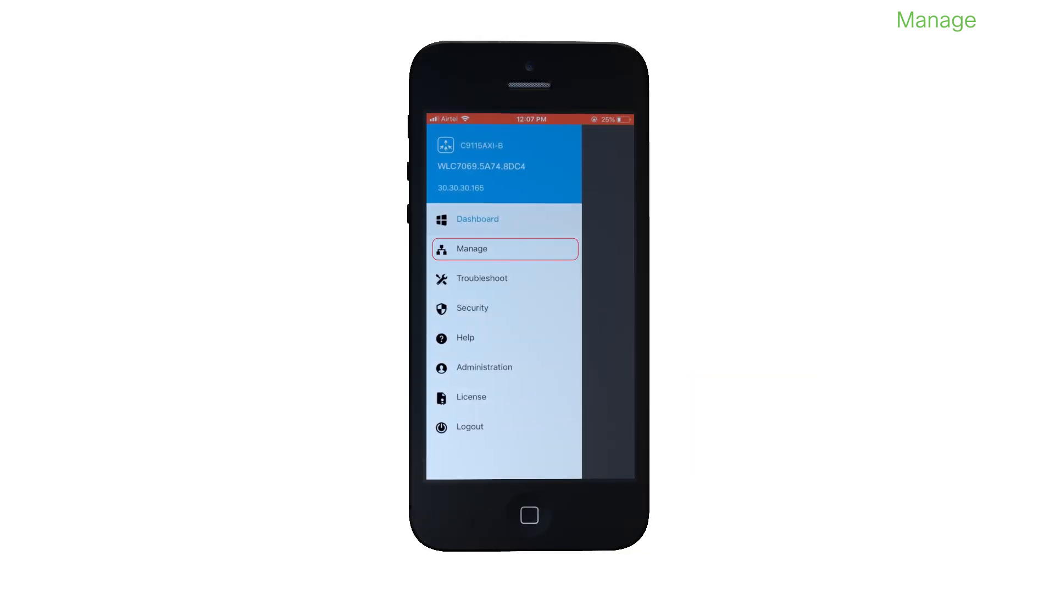
click(504, 248)
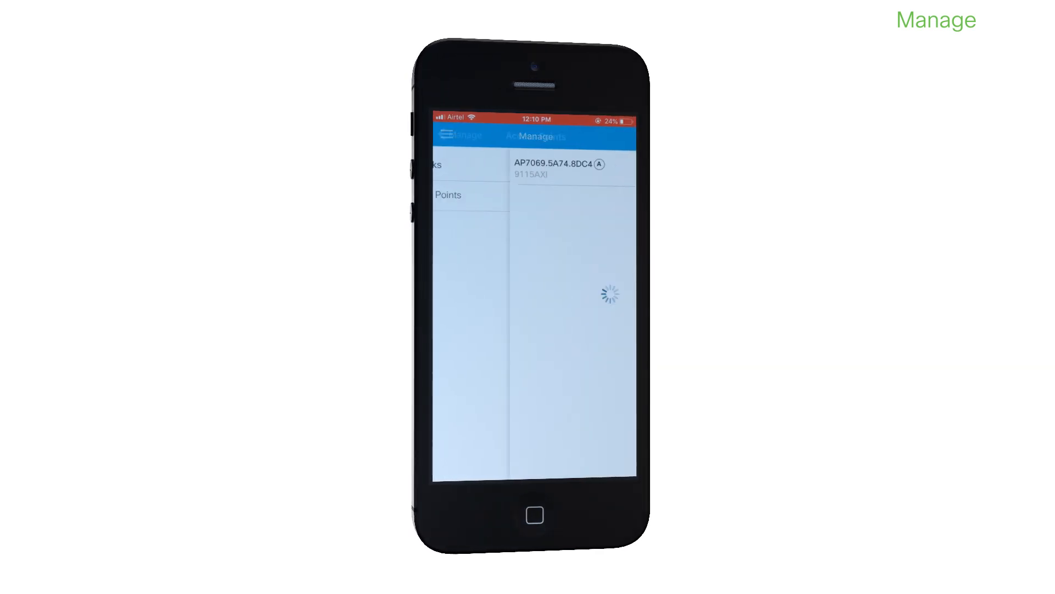
click(552, 164)
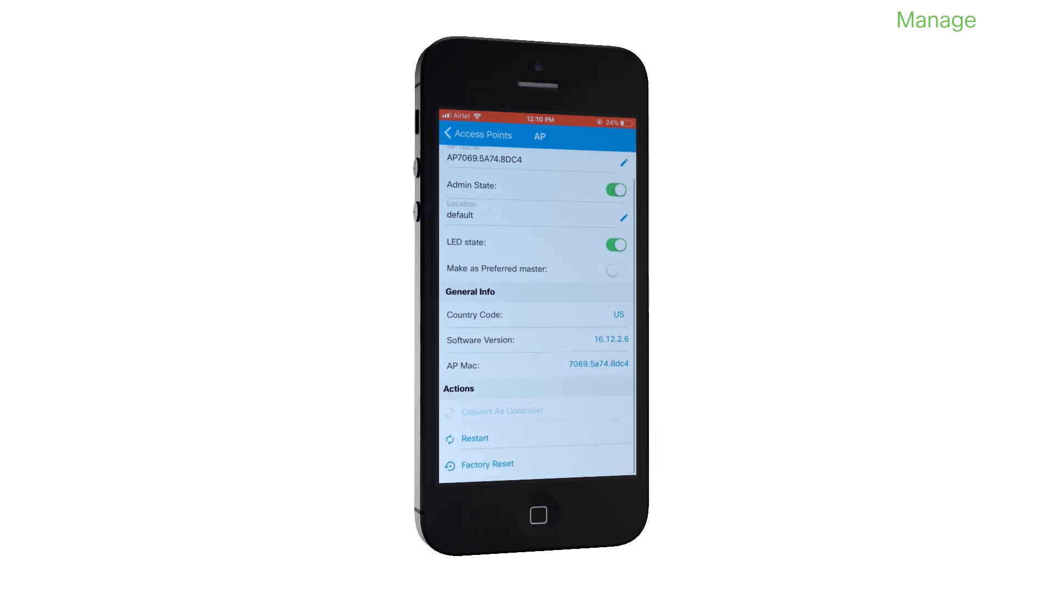
- Toggle the access point's preferred master setting and review its remaining details
click(615, 269)
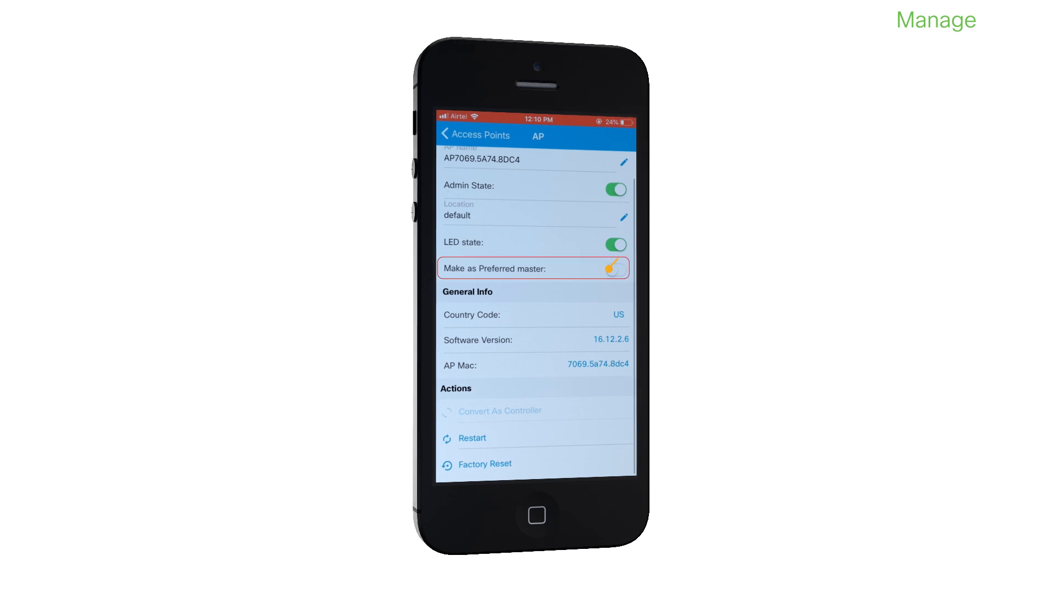
click(614, 269)
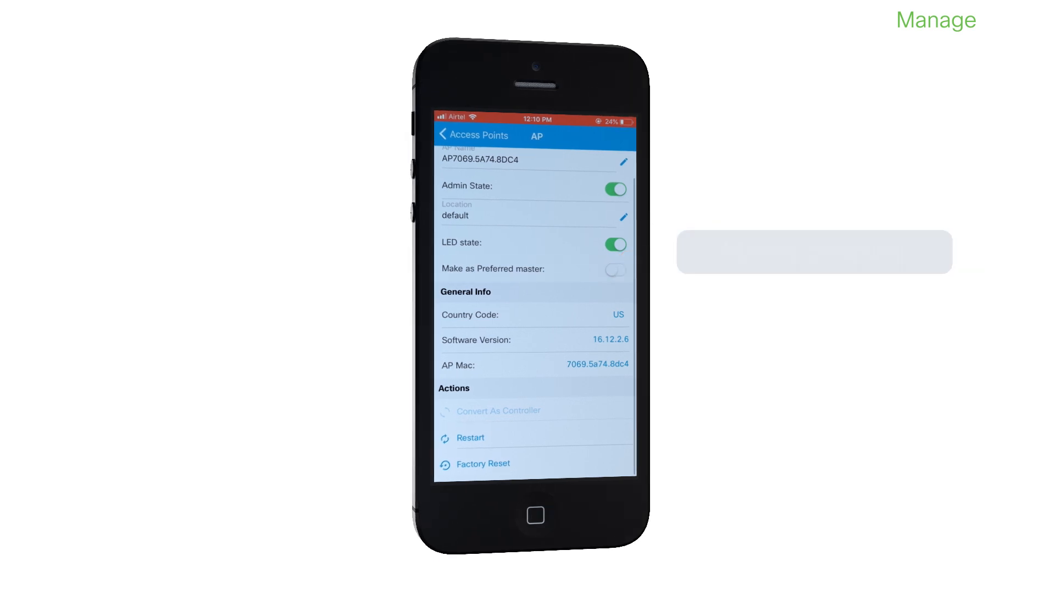
scroll(down, 3)
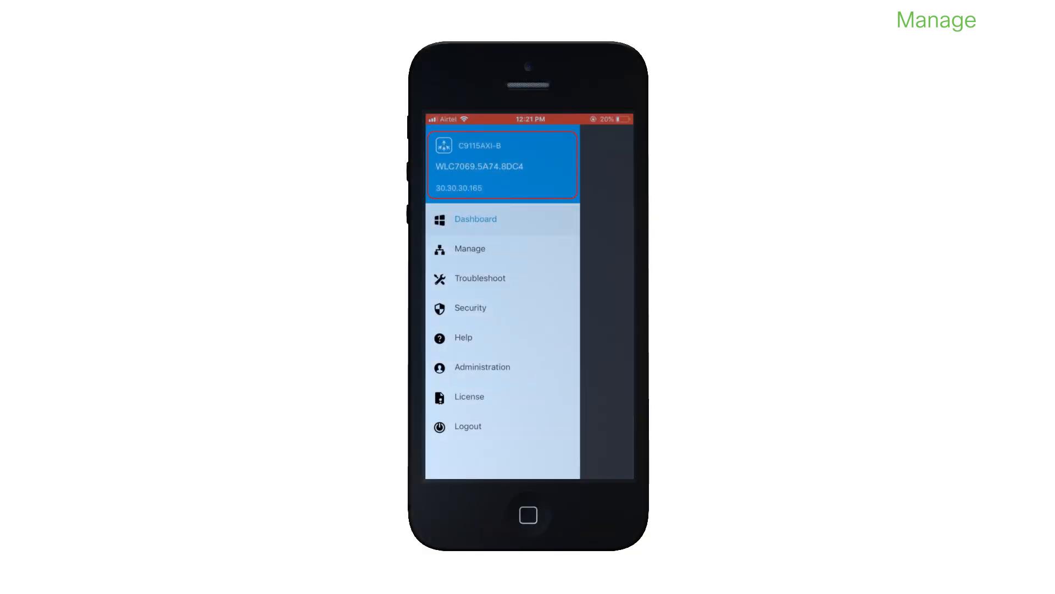
- Show Controller Info for WLC7069.5A74.8DC4 and begin a factory reset
click(503, 165)
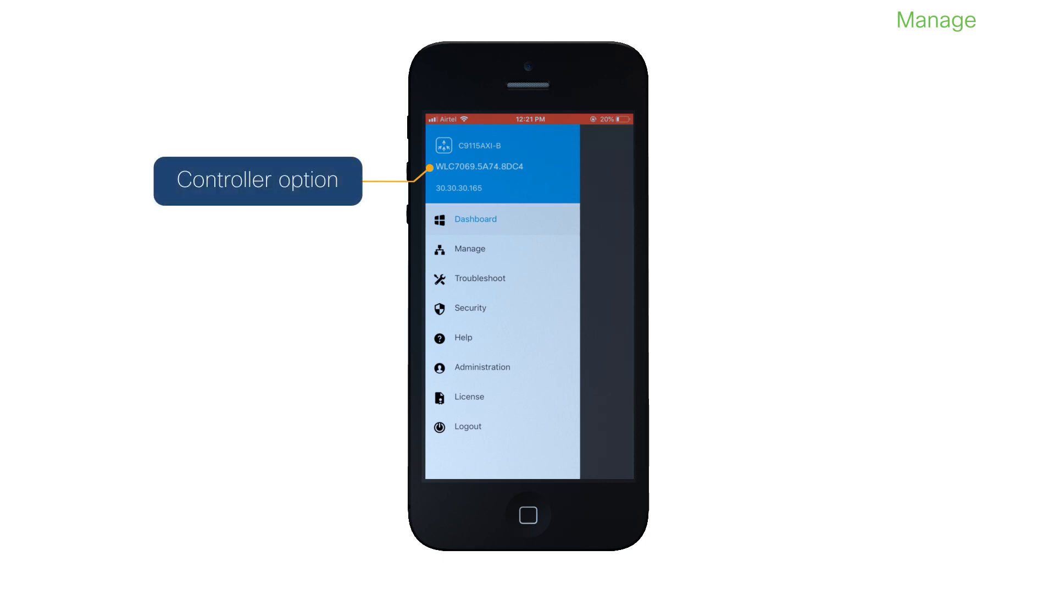
click(501, 166)
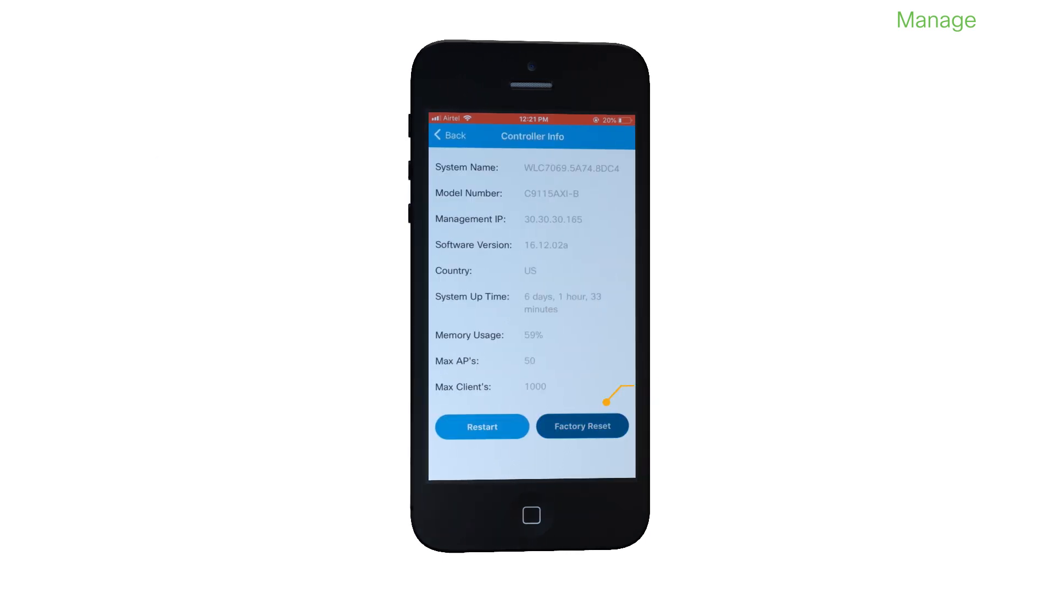
click(582, 426)
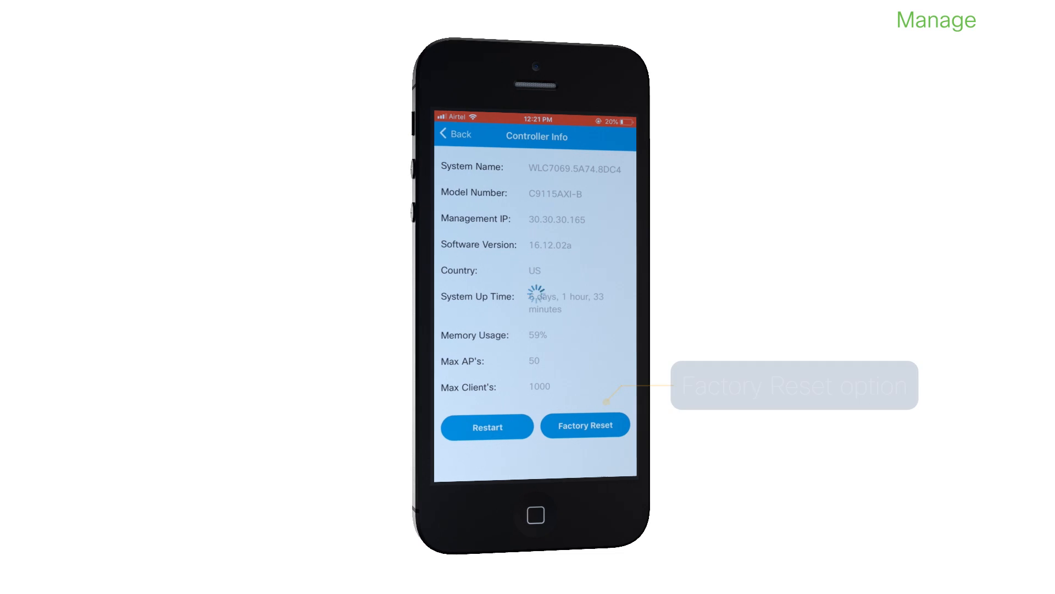